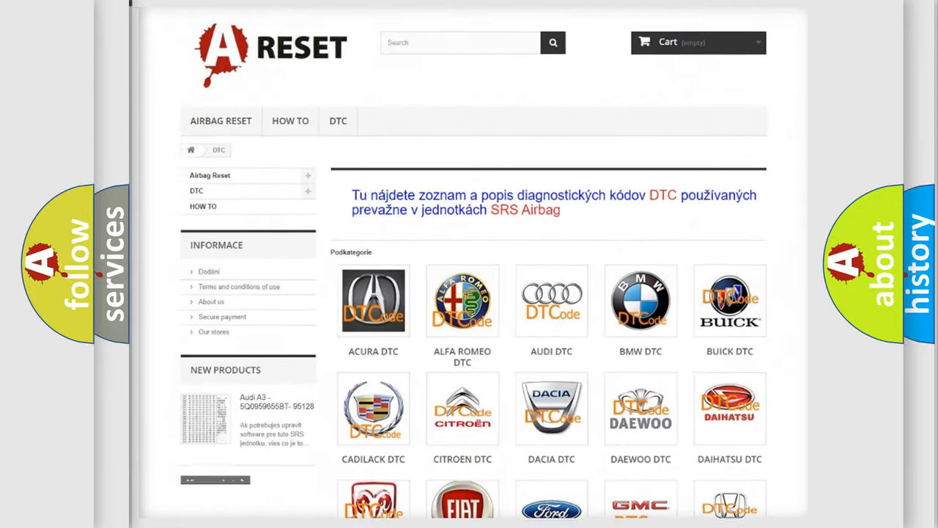
Scroll down the DTC categories and select the Ford DTC logo to list its trouble codes
scroll("down", 3)
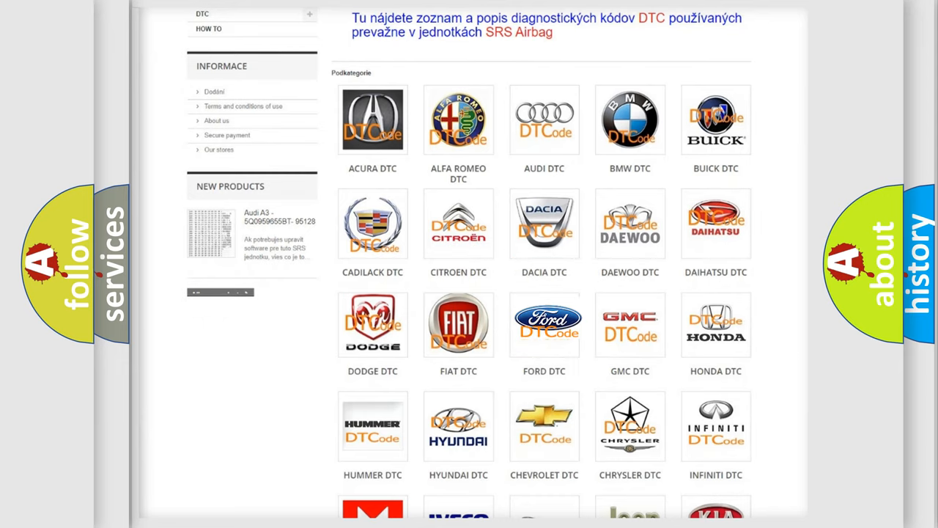
left_click(544, 324)
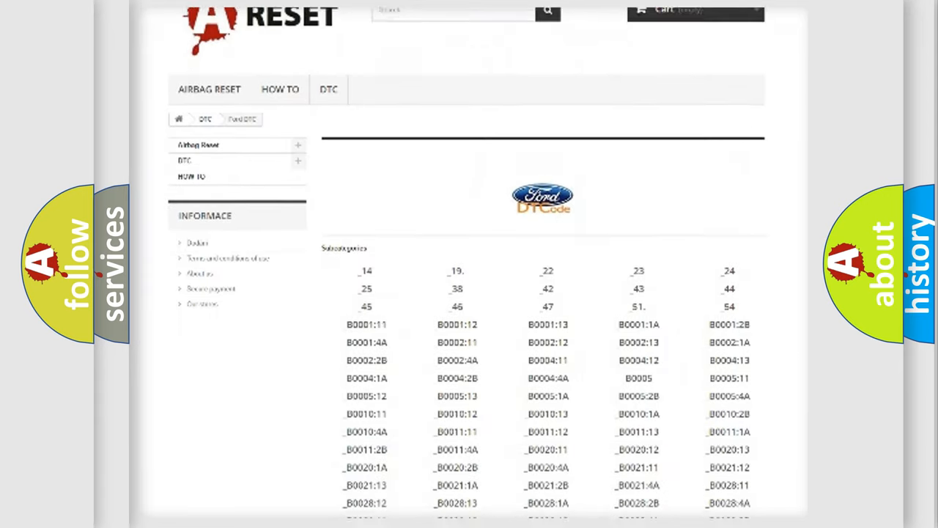
scroll("down", 3)
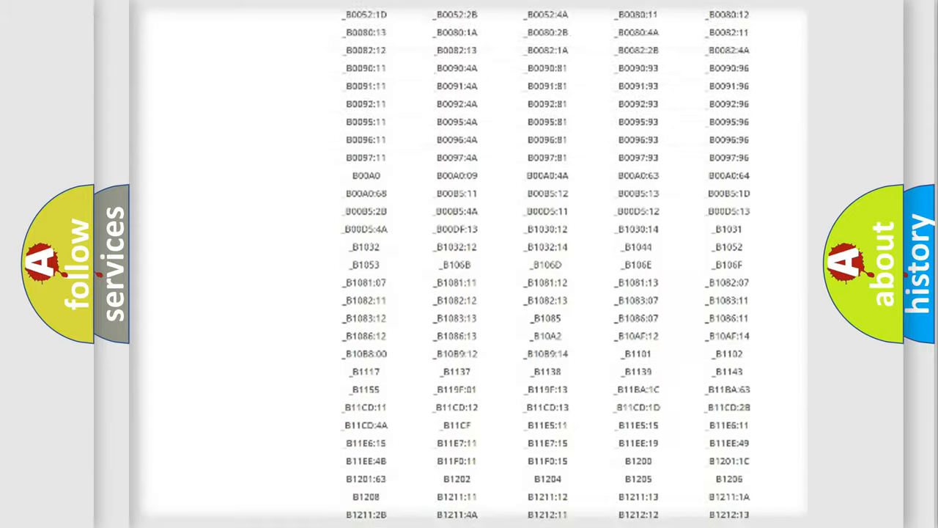
scroll("up", 3)
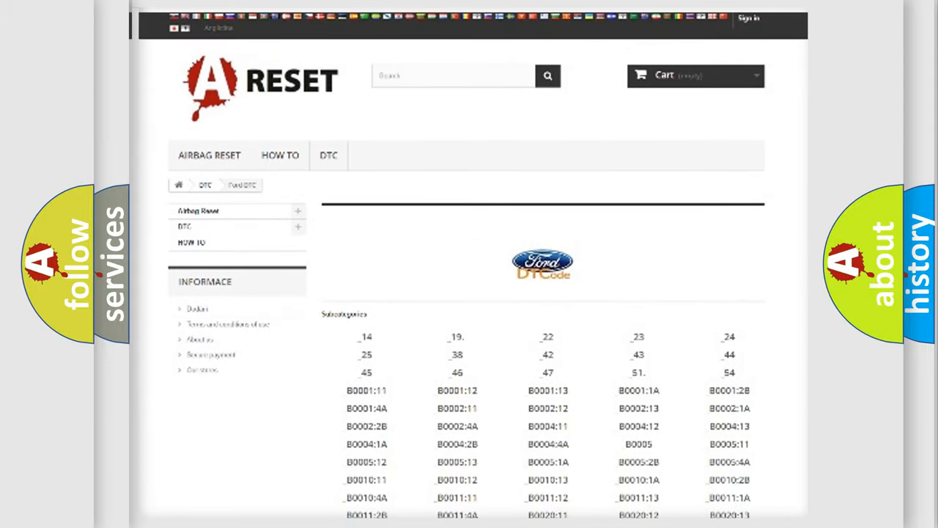